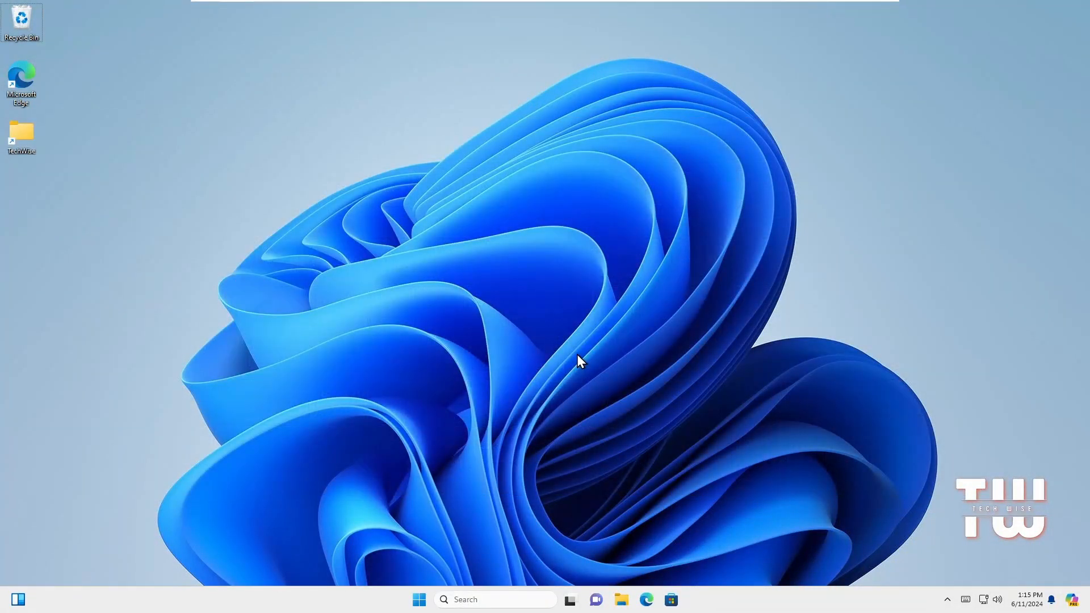
- Run 'prefetch' from the Run dialog to bring up the Prefetch folder access prompt
{"action": "key", "text": "Win+r"}
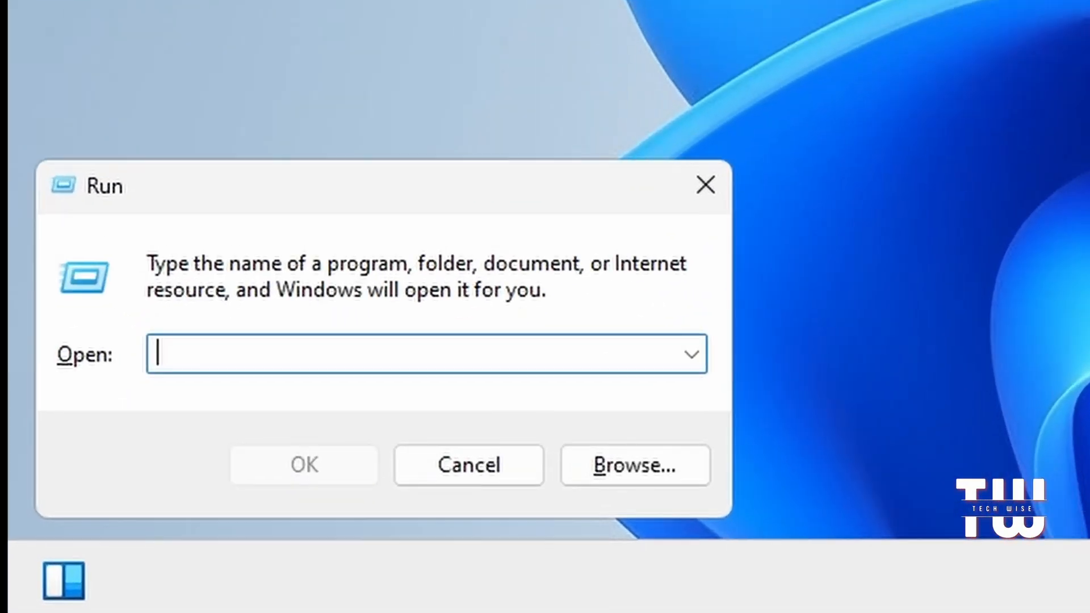
{"action": "type", "text": "p"}
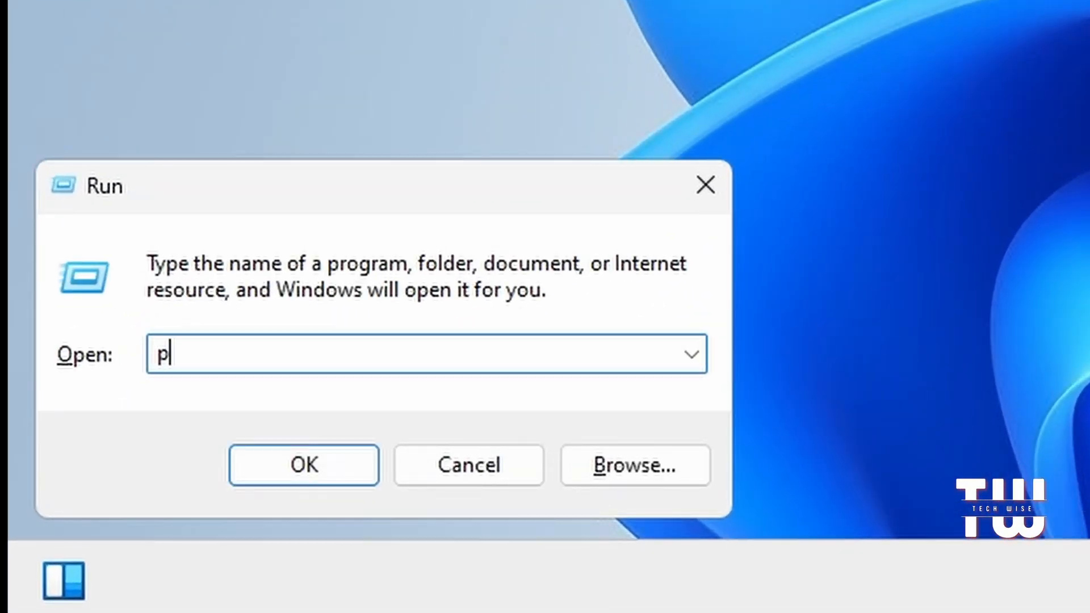
{"action": "type", "text": "refet"}
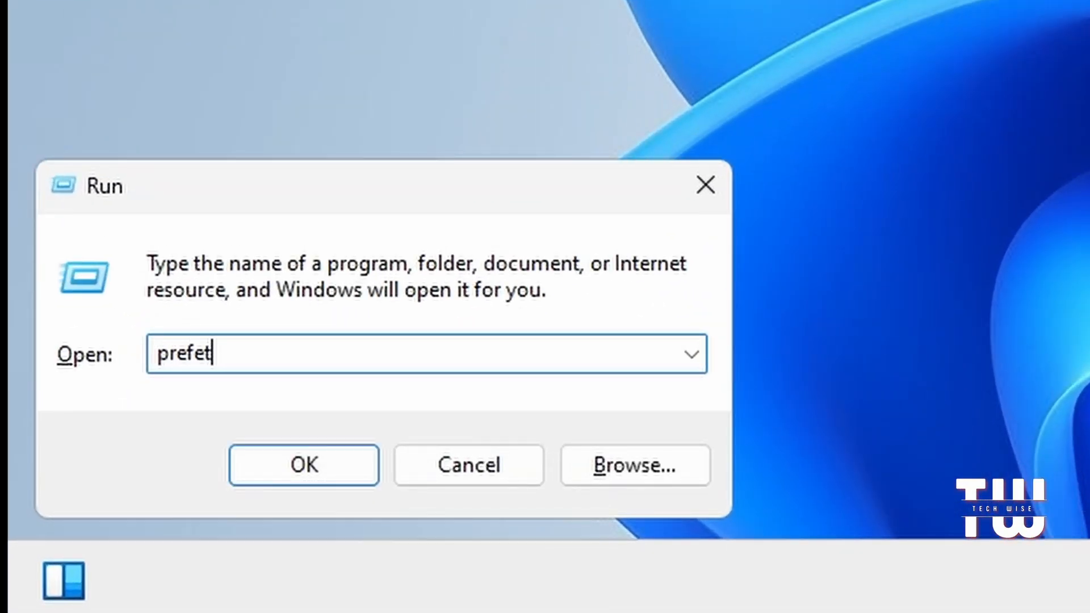
{"action": "left_click", "coordinate": [304, 465]}
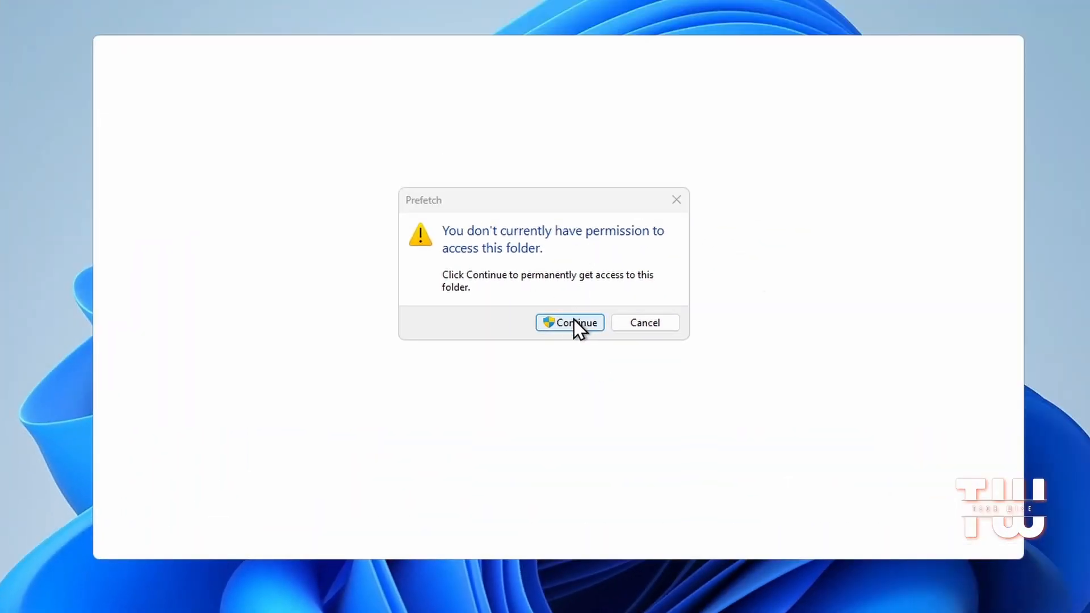
- Grant Prefetch access, permanently delete all 423 items, and close the window
{"action": "left_click", "coordinate": [570, 322]}
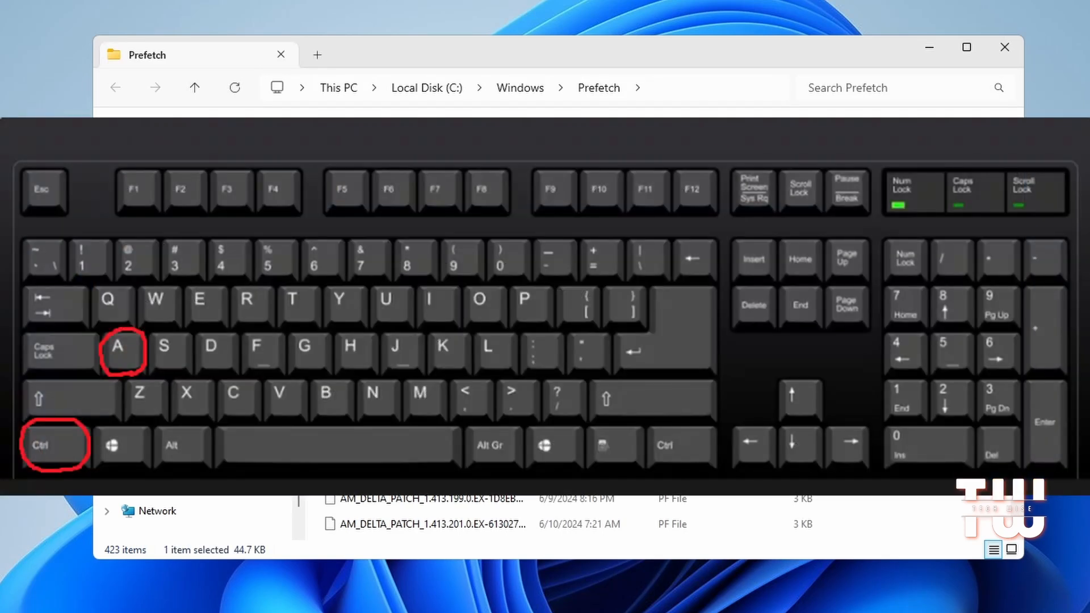
{"action": "key", "text": "ctrl+a"}
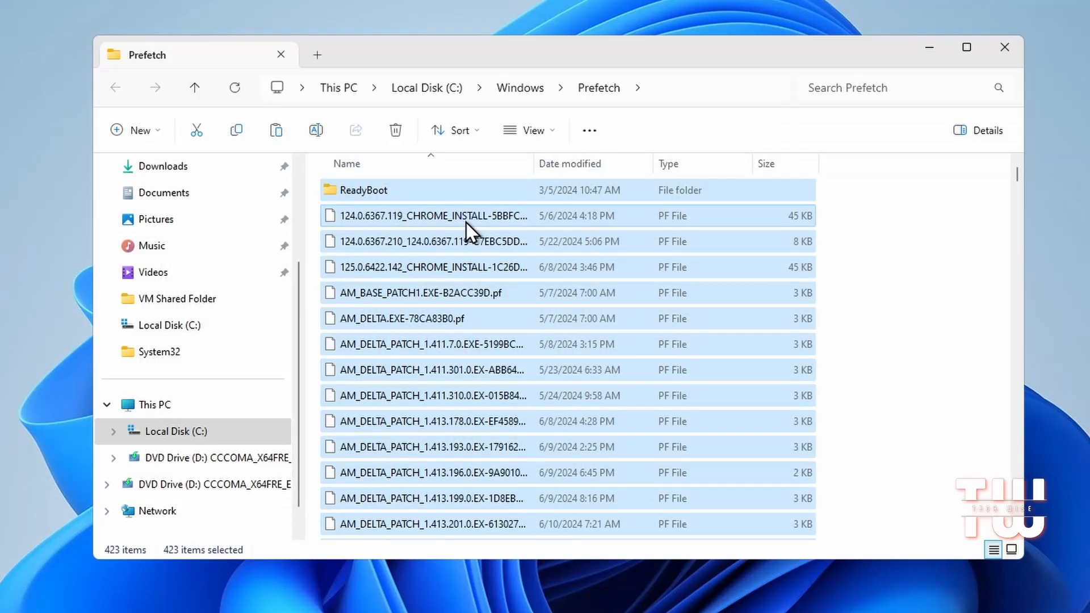
{"action": "left_click", "coordinate": [395, 130]}
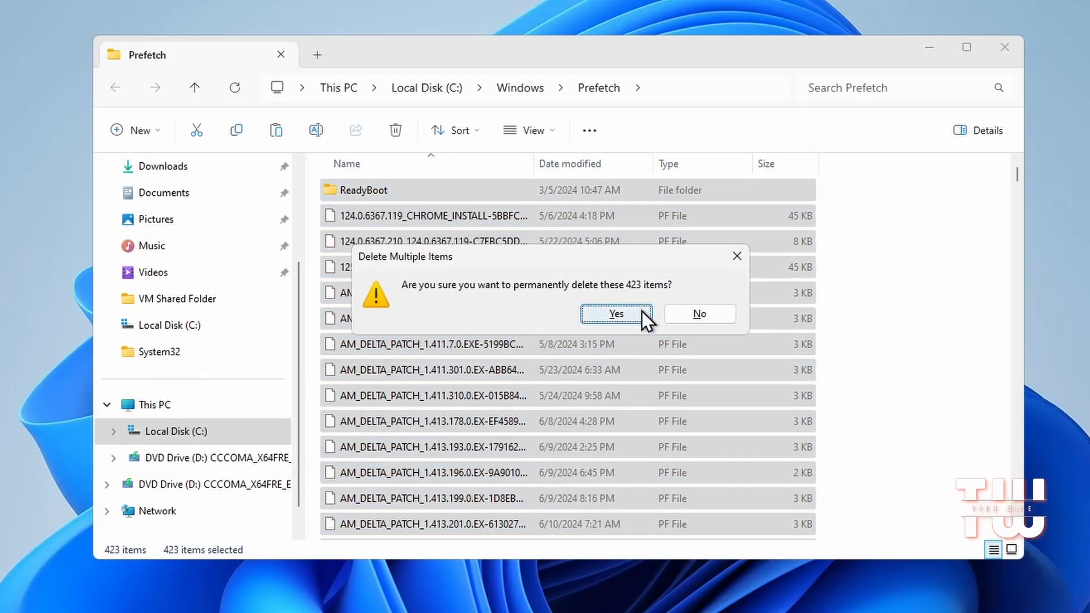
{"action": "mouse_move", "coordinate": [583, 323]}
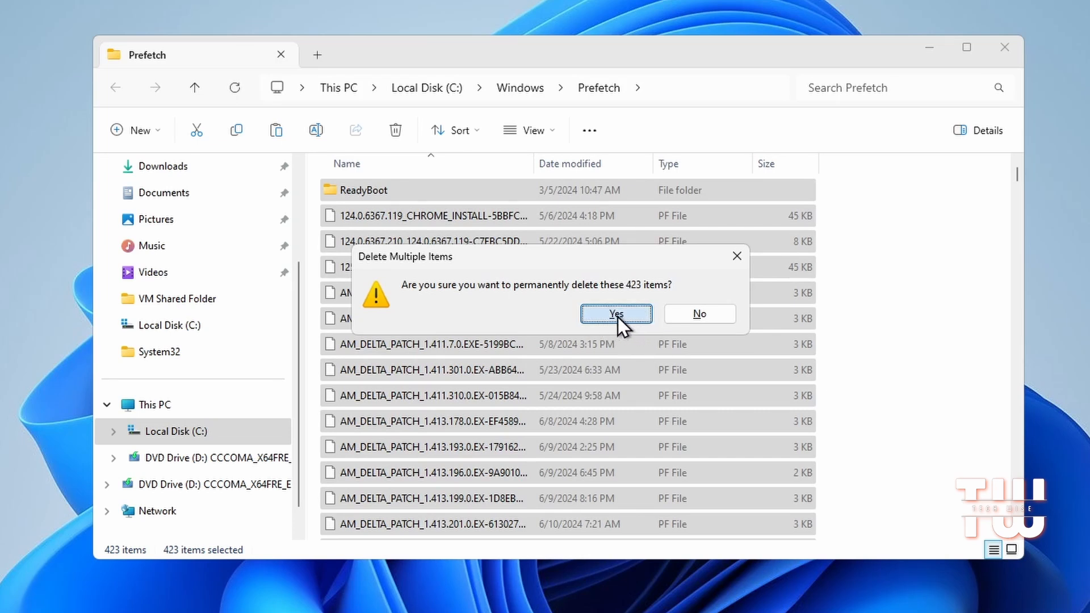
{"action": "left_click", "coordinate": [614, 314]}
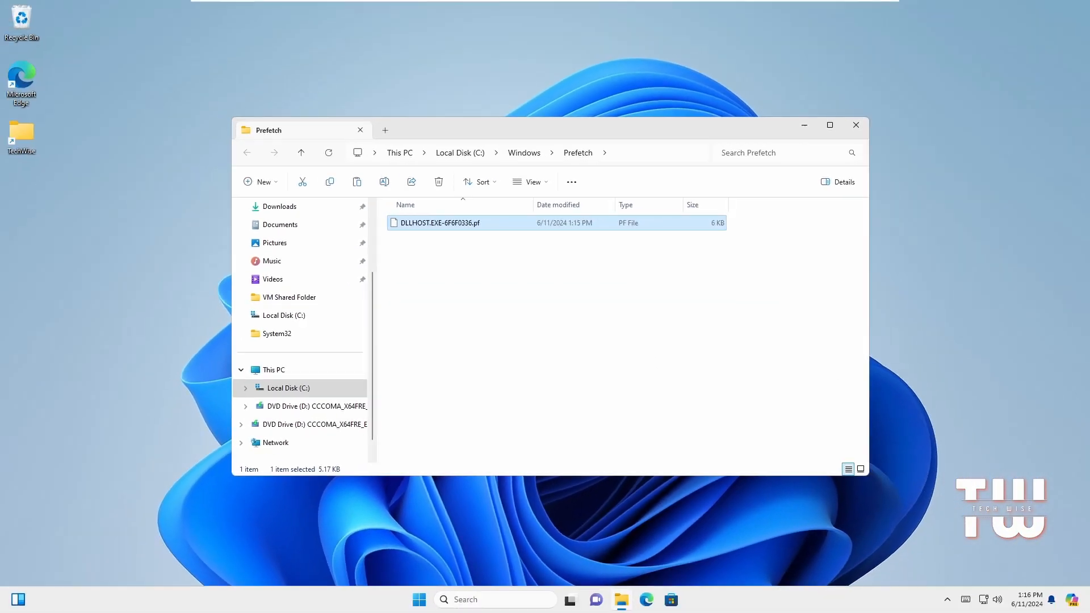
{"action": "left_click", "coordinate": [856, 125]}
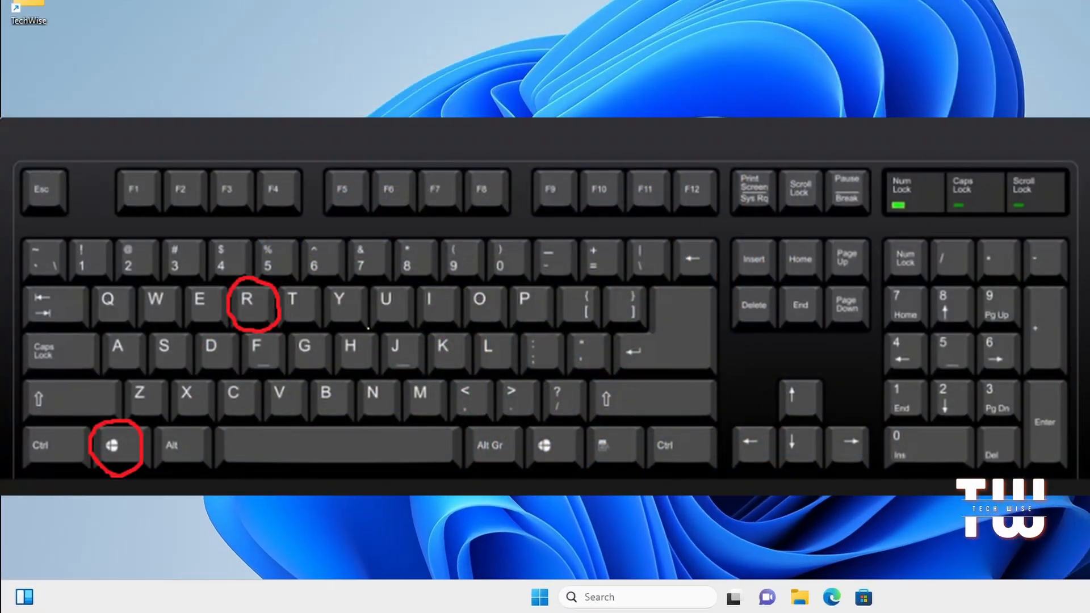
- Run 'temp' from the Run dialog to reach the Windows Temp folder prompt
{"action": "key", "text": "Win+r"}
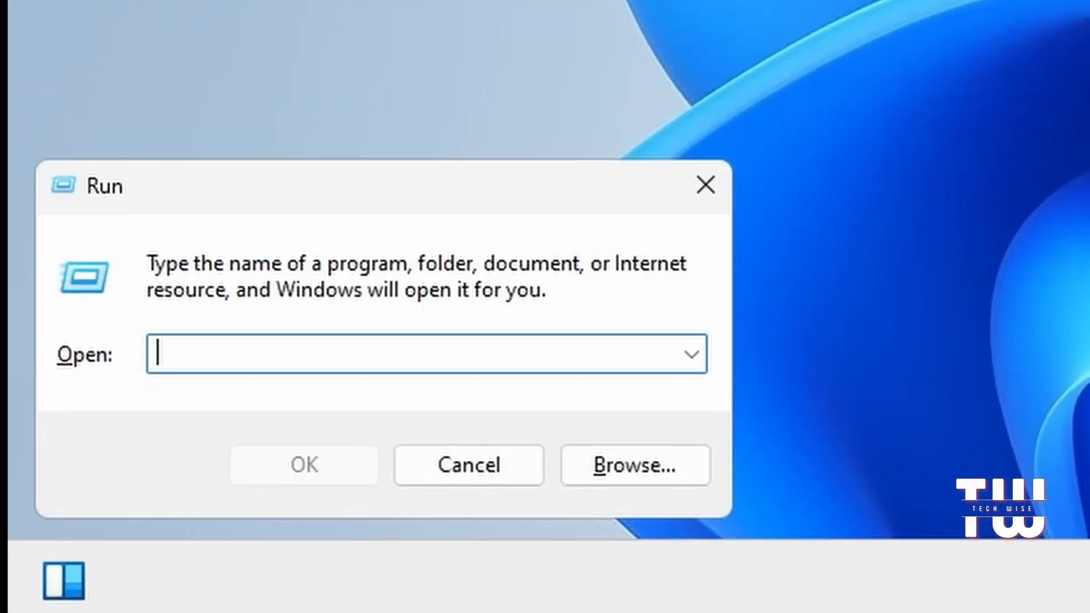
{"action": "type", "text": "temp"}
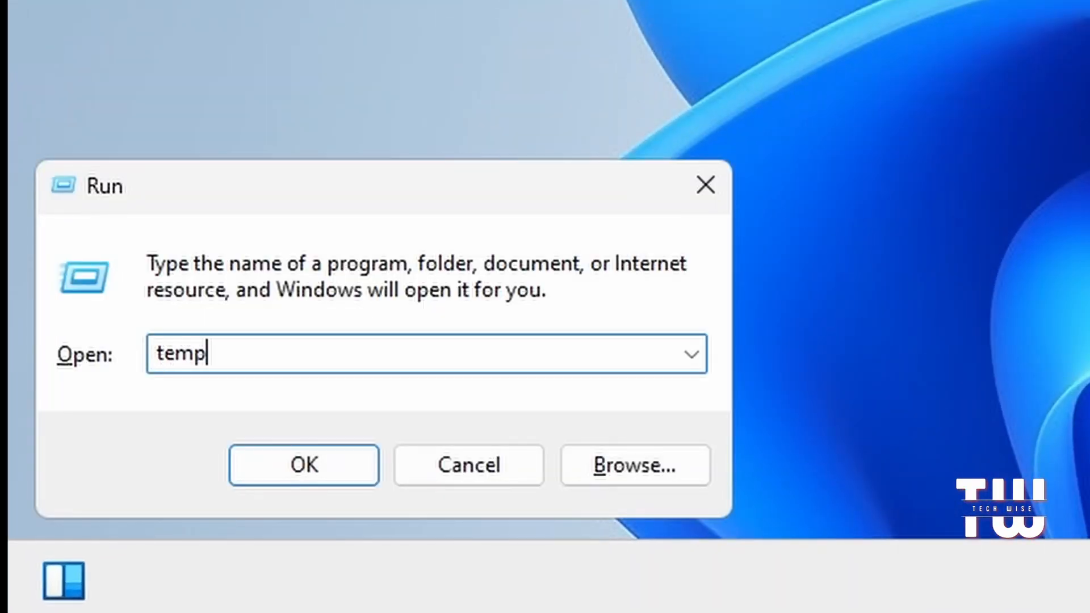
{"action": "left_click", "coordinate": [304, 465]}
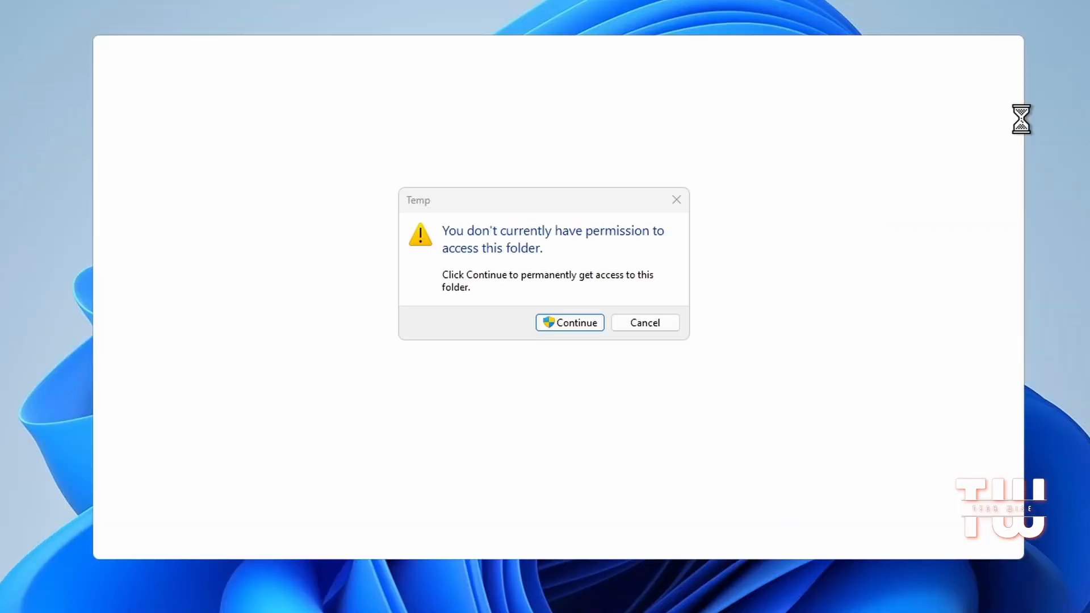
- Grant access and delete the Windows Temp folder's 24 items, skipping files in use
{"action": "left_click", "coordinate": [569, 322]}
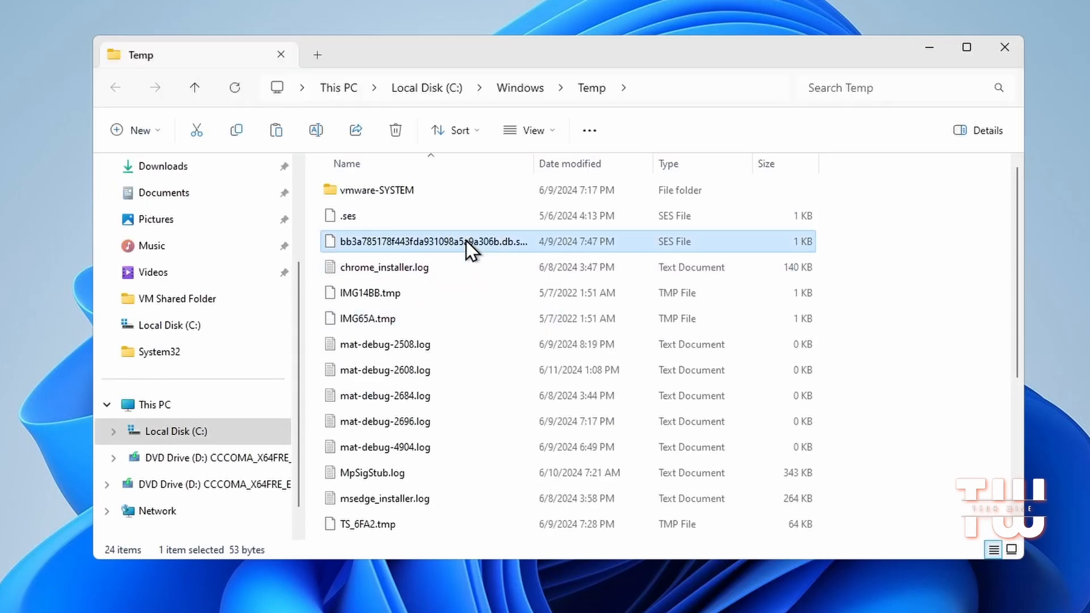
{"action": "key", "text": "ctrl+a"}
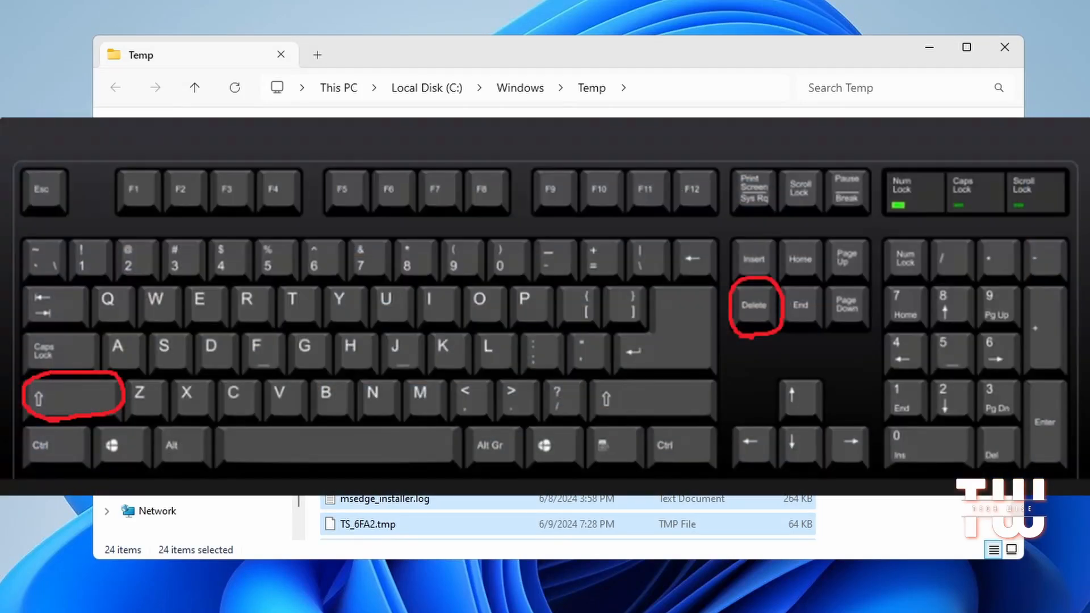
{"action": "key", "text": "Delete"}
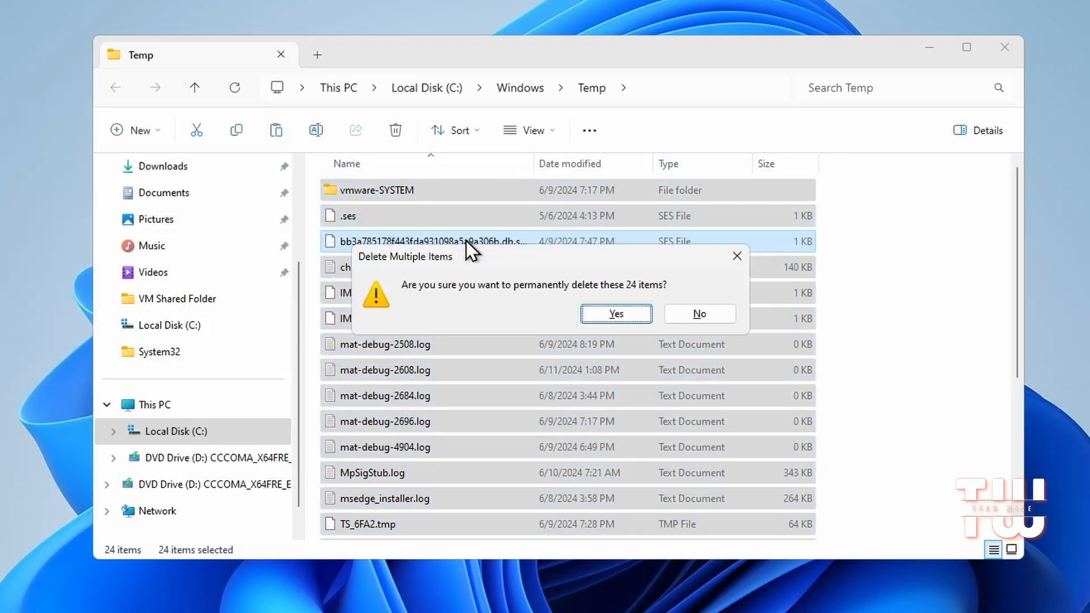
{"action": "left_click", "coordinate": [614, 314]}
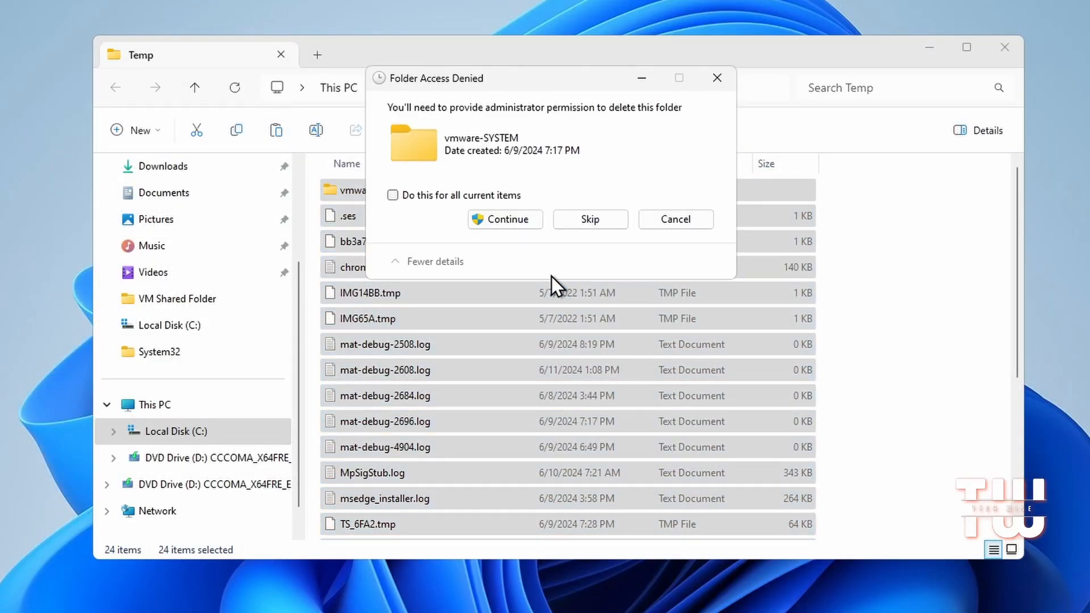
{"action": "left_click", "coordinate": [506, 219]}
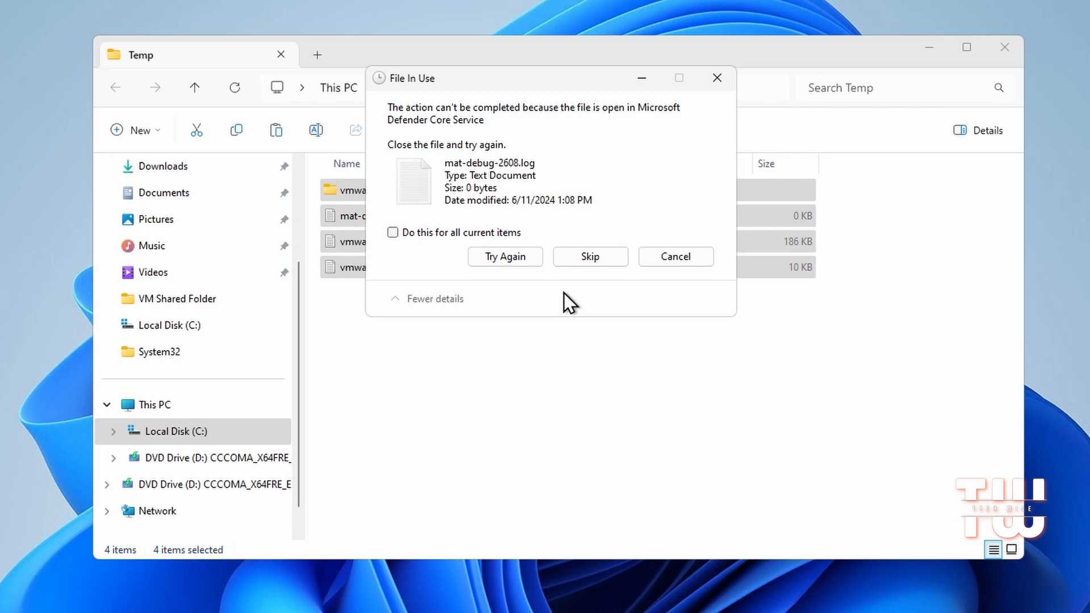
{"action": "left_click", "coordinate": [393, 232]}
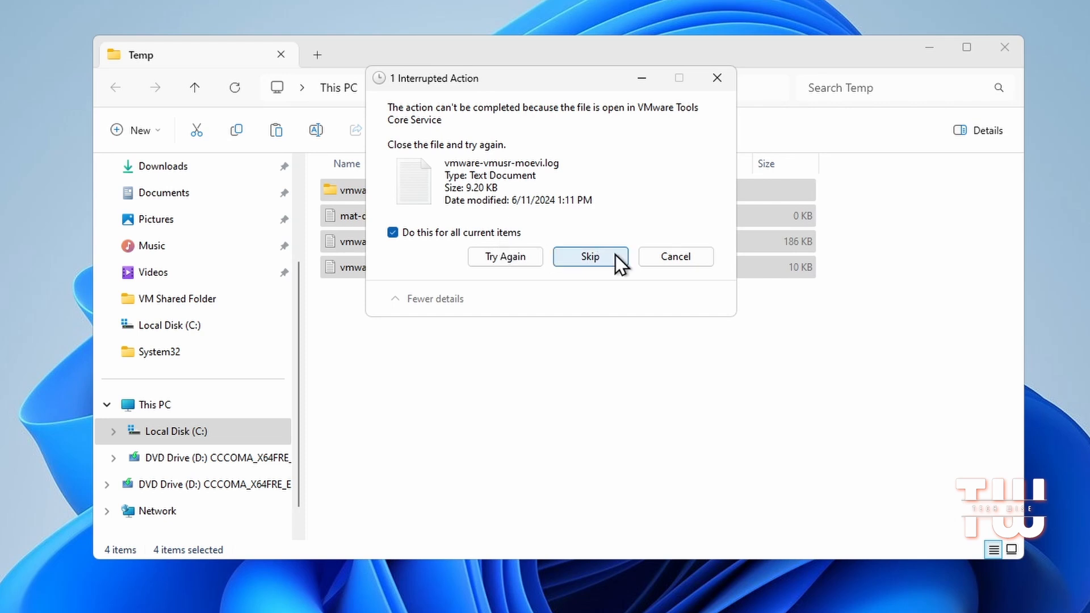
{"action": "left_click", "coordinate": [590, 257]}
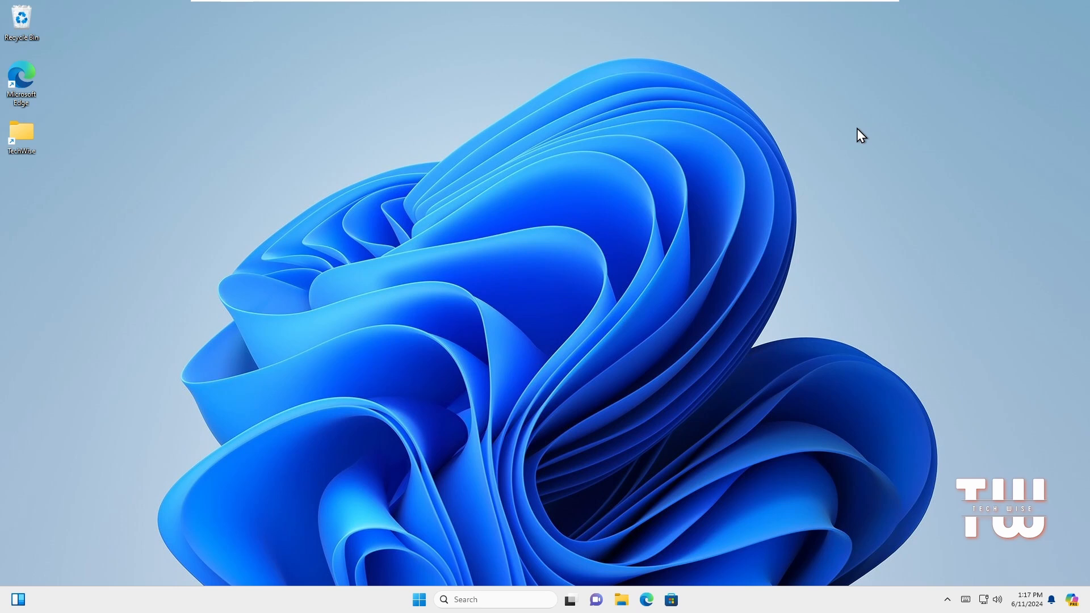
- Run '%temp%' to open the current user's Temp folder
{"action": "key", "text": "Win+r"}
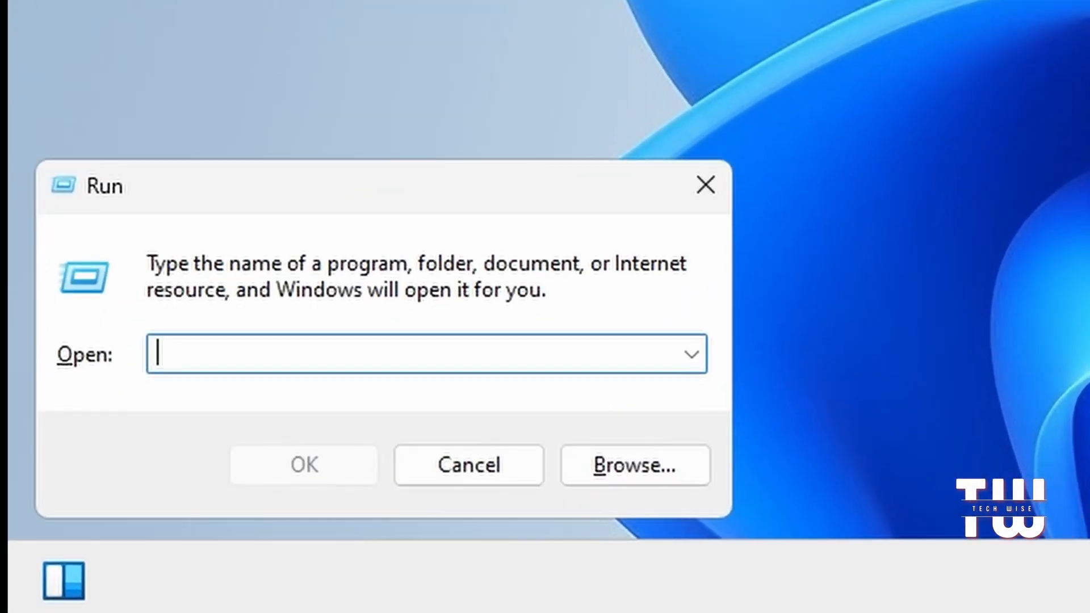
{"action": "type", "text": "%"}
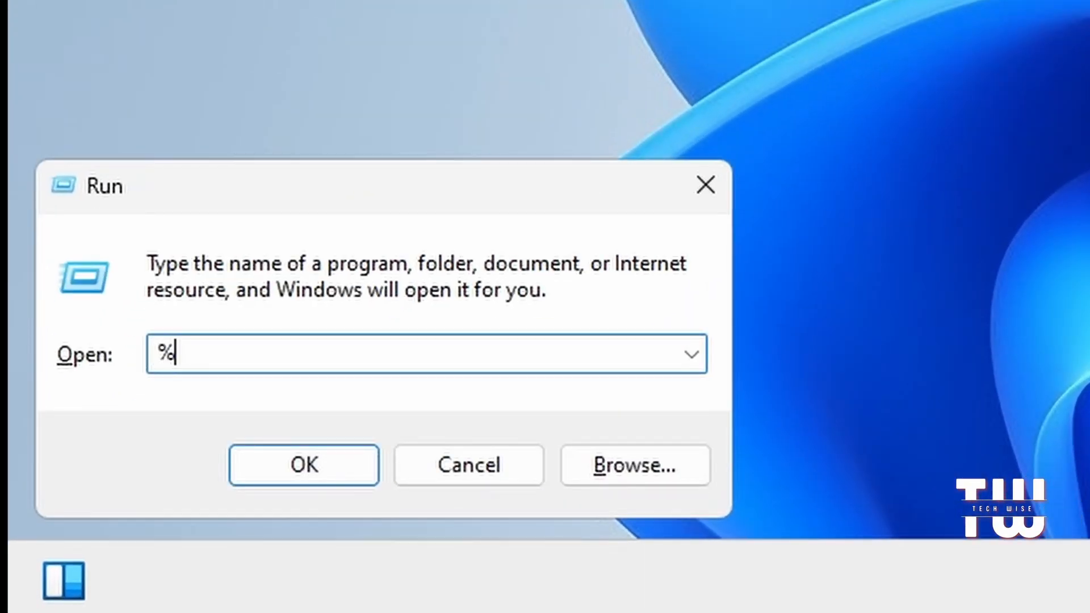
{"action": "type", "text": "temp%"}
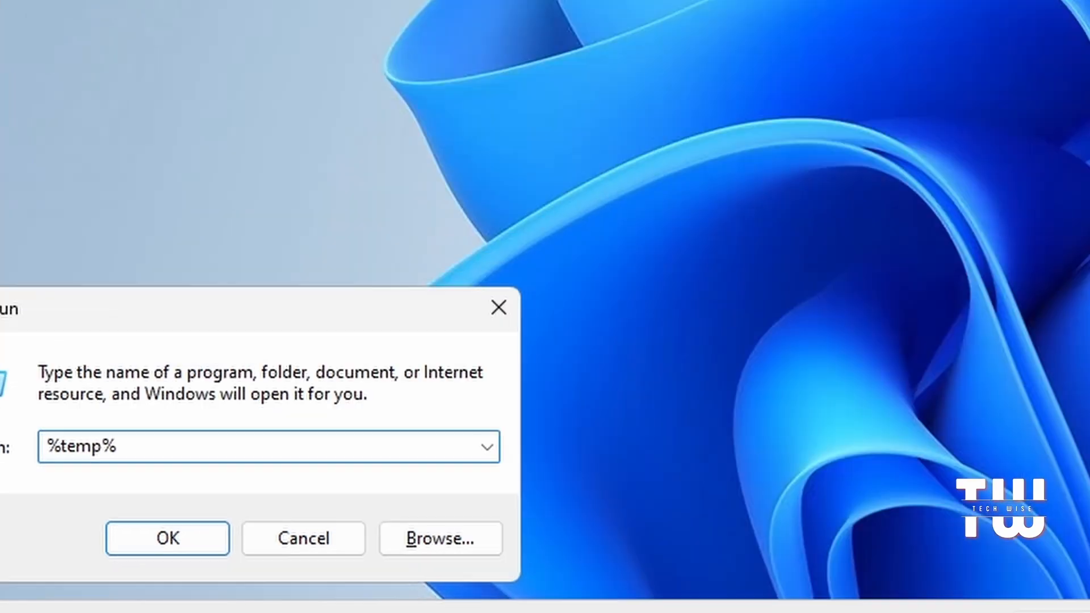
{"action": "left_click", "coordinate": [168, 538]}
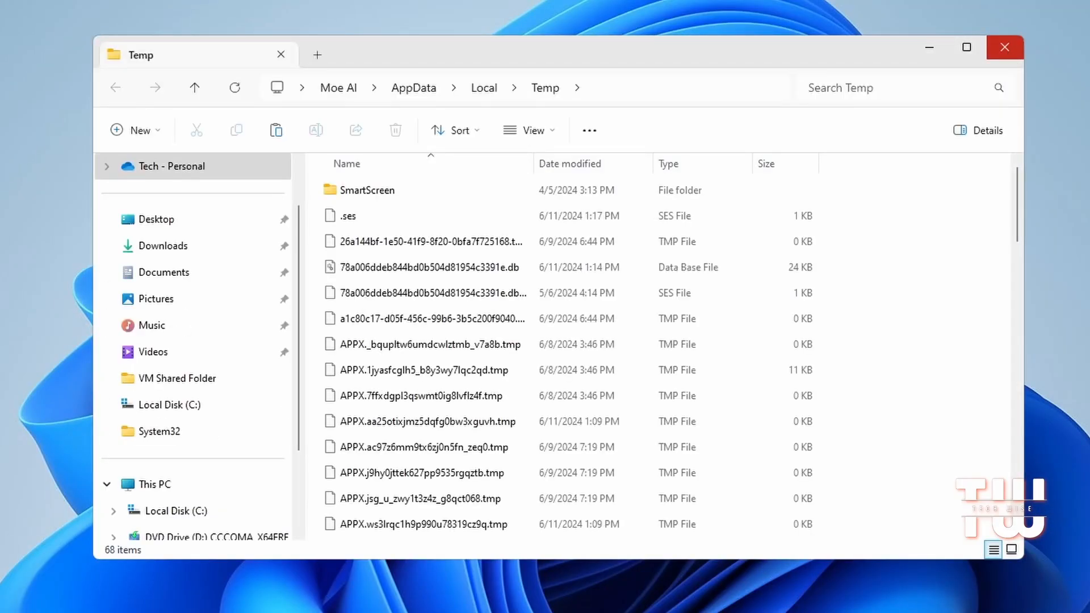
{"action": "mouse_move", "coordinate": [768, 369]}
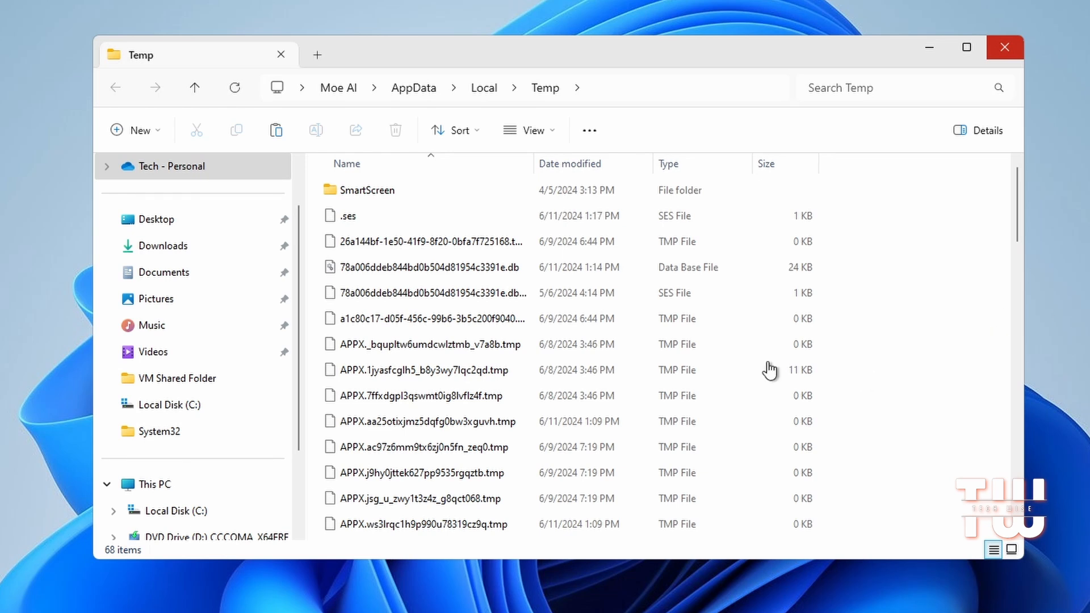
{"action": "mouse_move", "coordinate": [420, 336]}
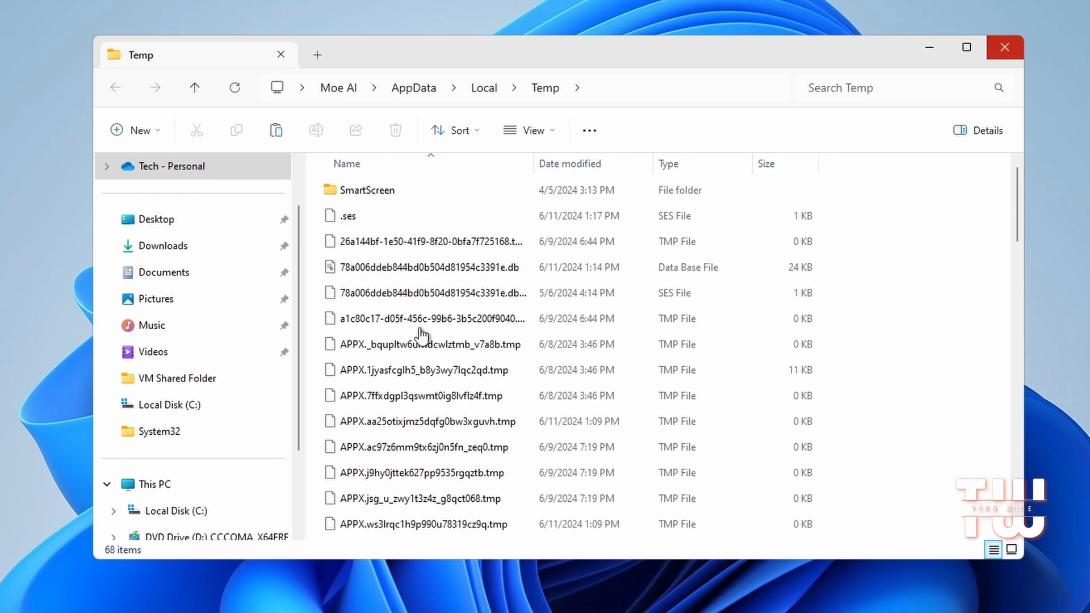
{"action": "mouse_move", "coordinate": [897, 277]}
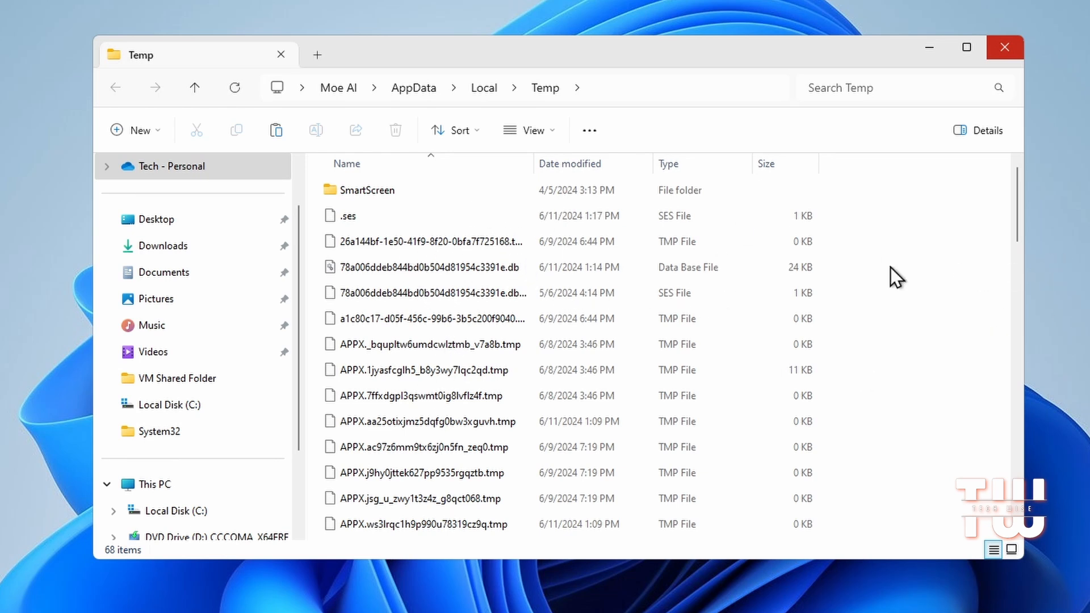
- Delete all 68 items in the user Temp folder, skip the in-use files, and close it
{"action": "left_click", "coordinate": [431, 267]}
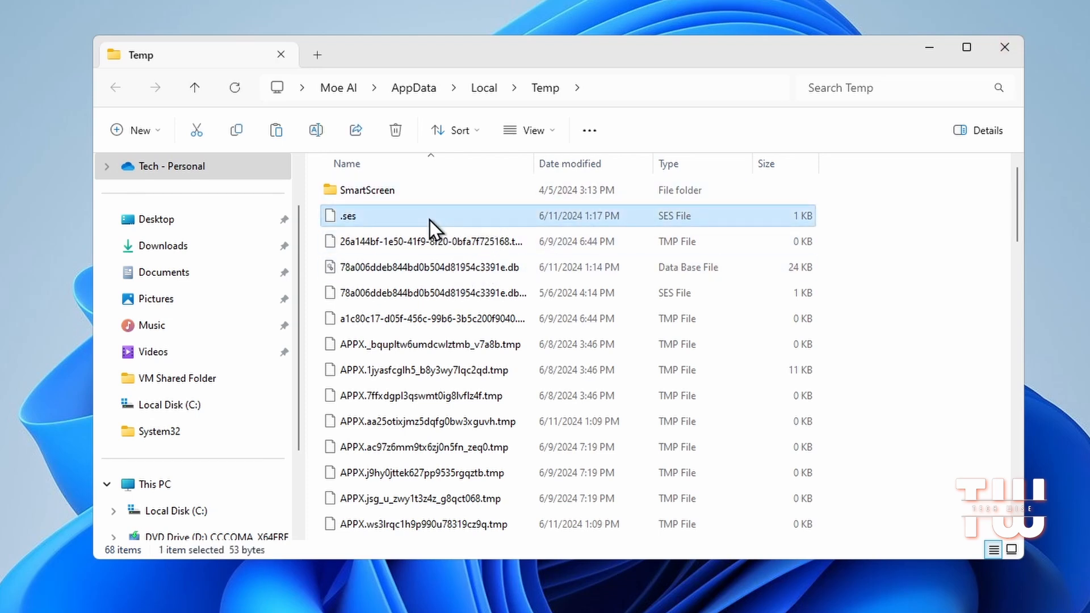
{"action": "key", "text": "ctrl+a"}
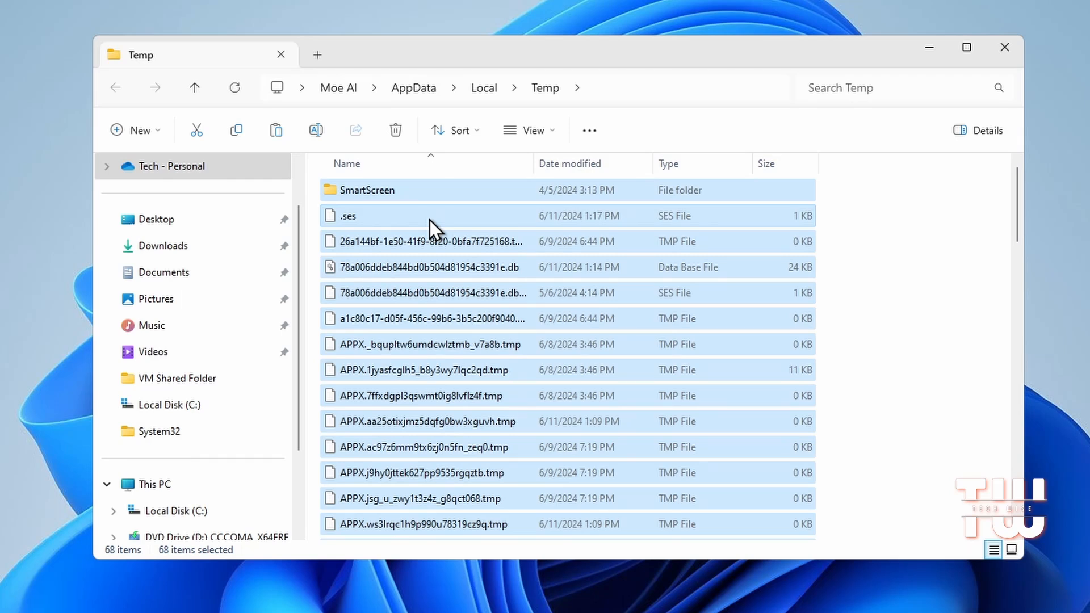
{"action": "left_click", "coordinate": [396, 130]}
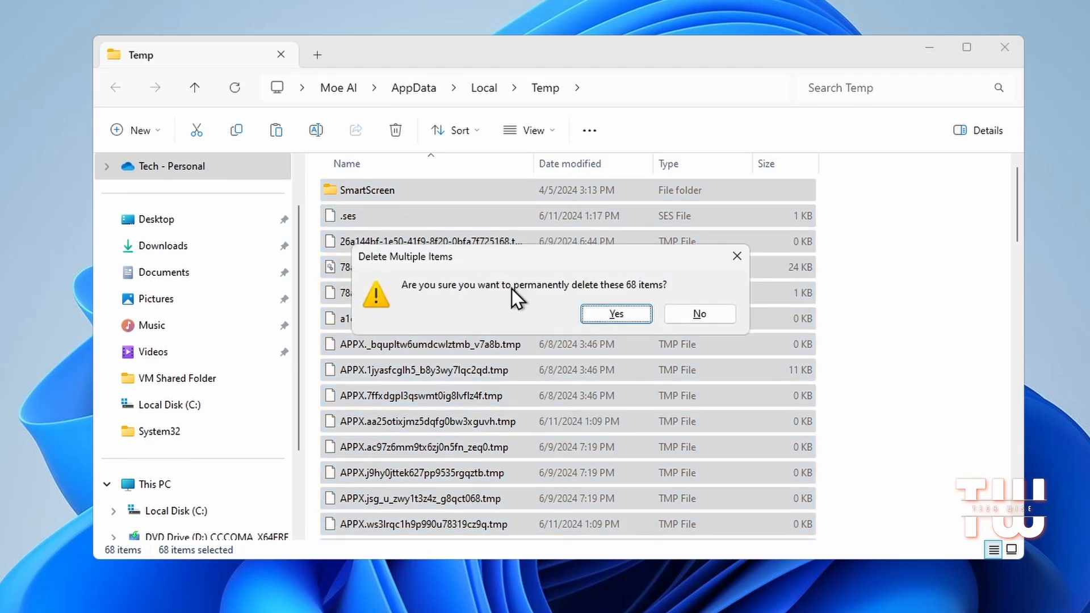
{"action": "left_click", "coordinate": [614, 314]}
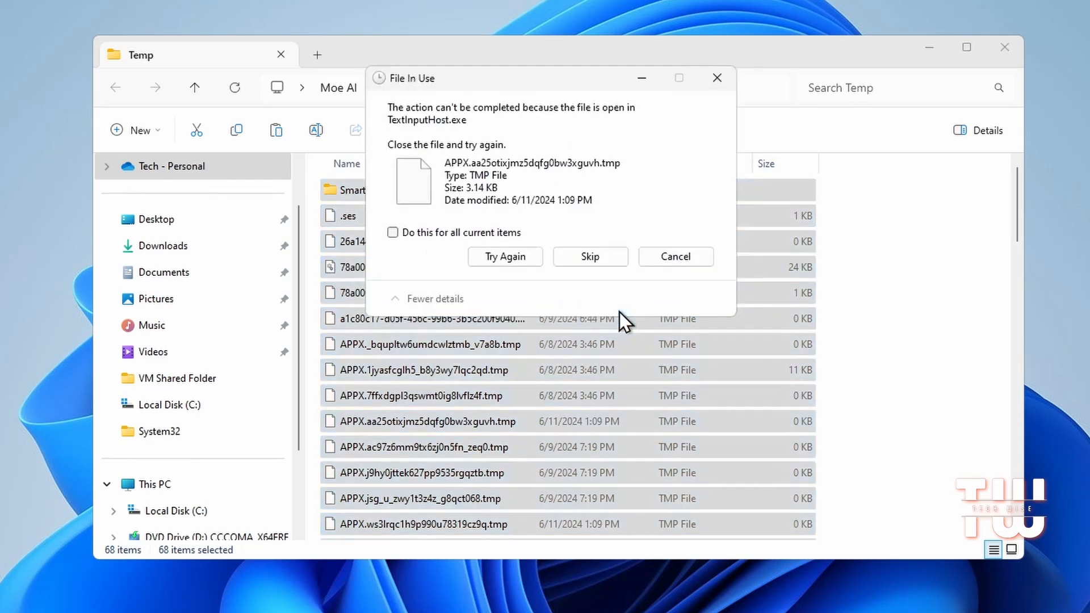
{"action": "left_click", "coordinate": [590, 257]}
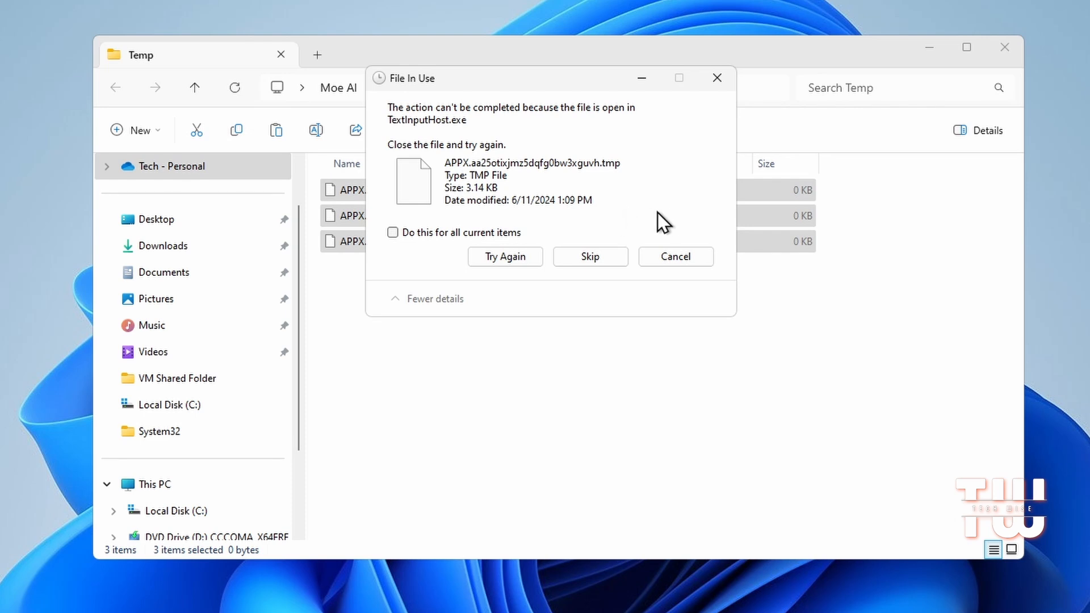
{"action": "left_click", "coordinate": [393, 232]}
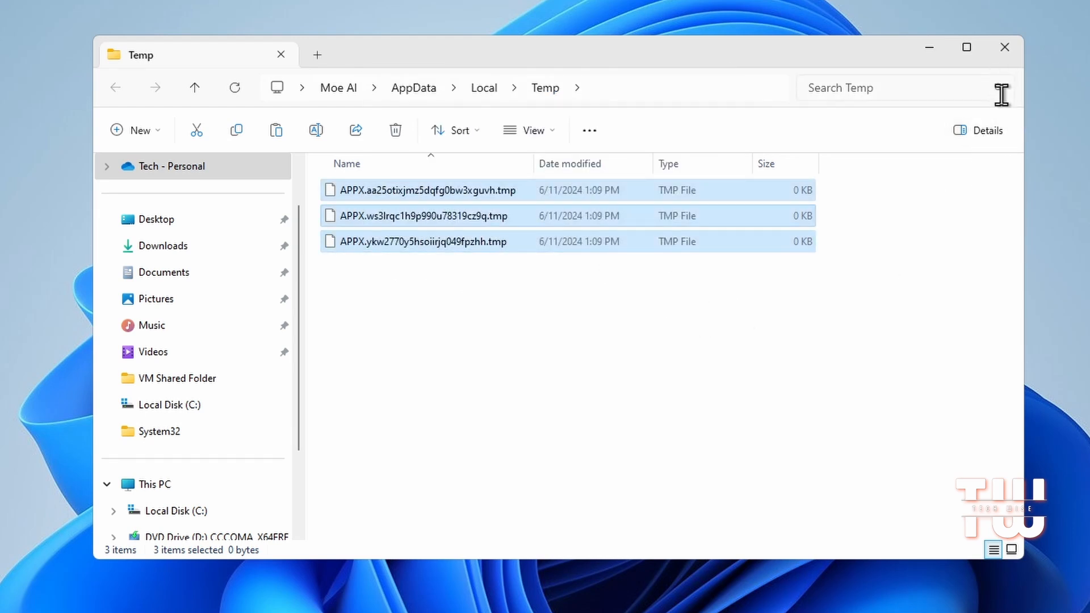
{"action": "mouse_move", "coordinate": [1003, 229]}
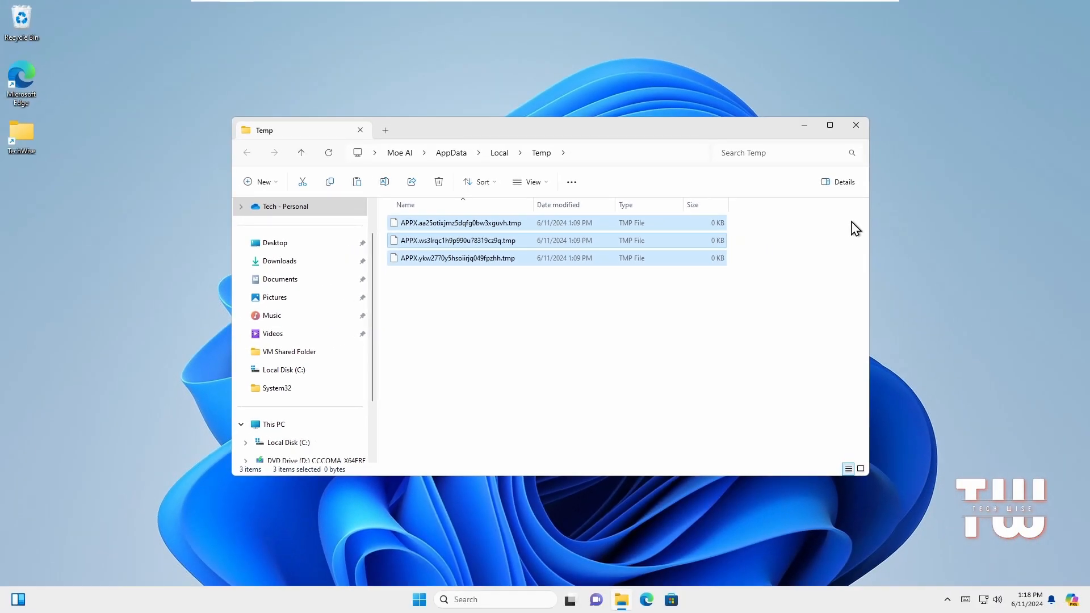
{"action": "left_click", "coordinate": [856, 125]}
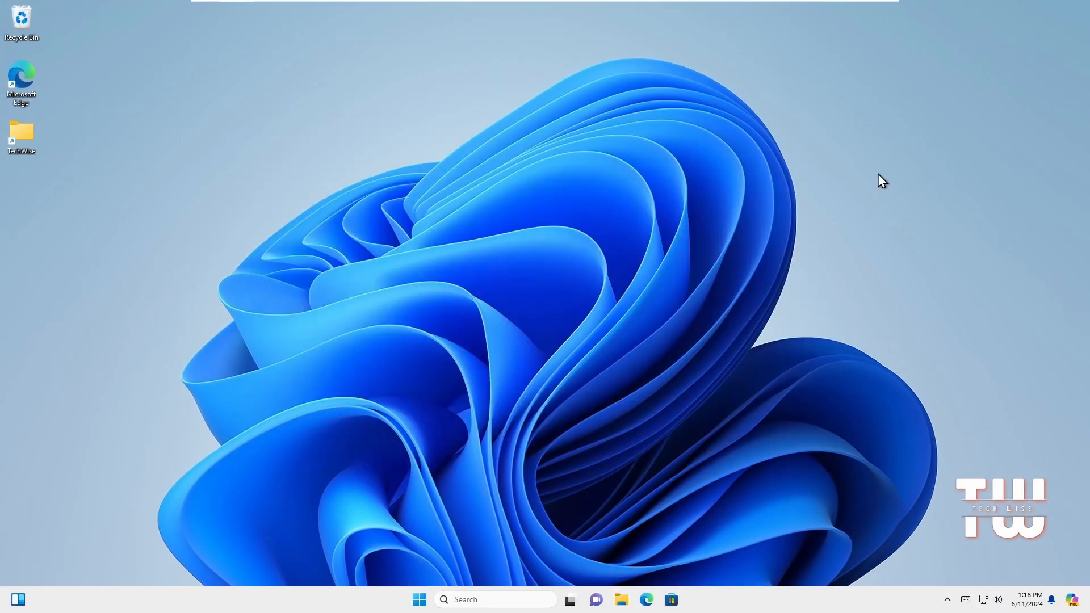
- Run cleanmgr from the Run dialog to open Disk Cleanup for drive C:
{"action": "key", "text": "Win+r"}
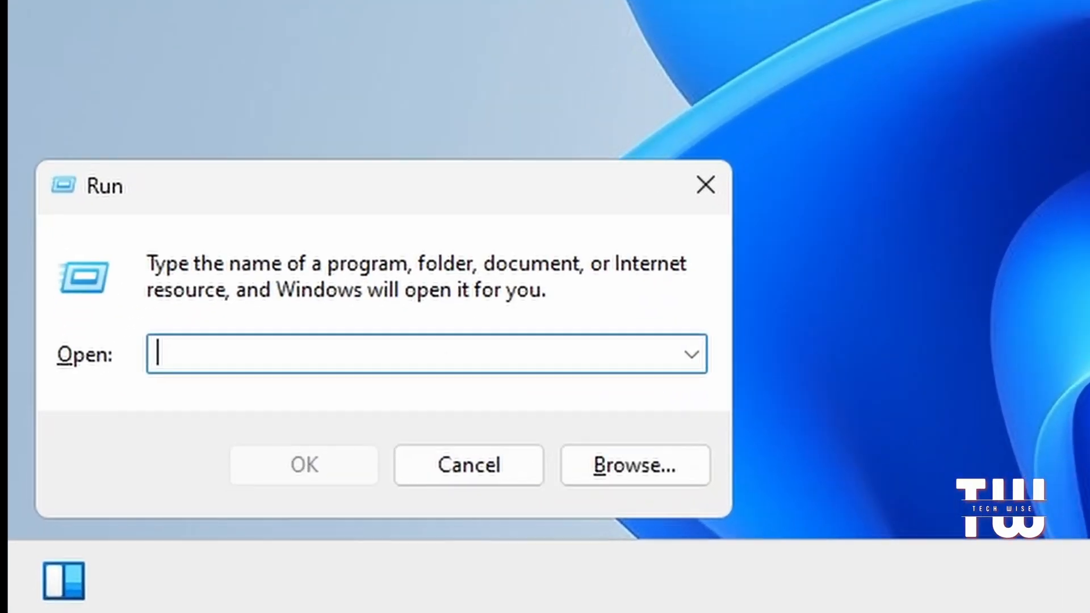
{"action": "type", "text": "cleanmg"}
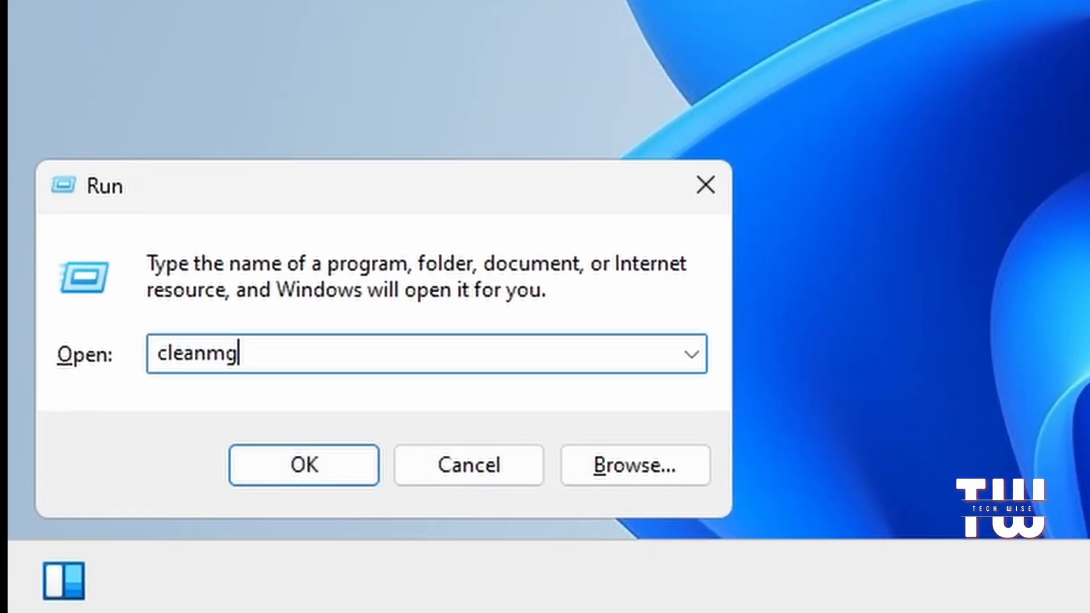
{"action": "left_click", "coordinate": [303, 464]}
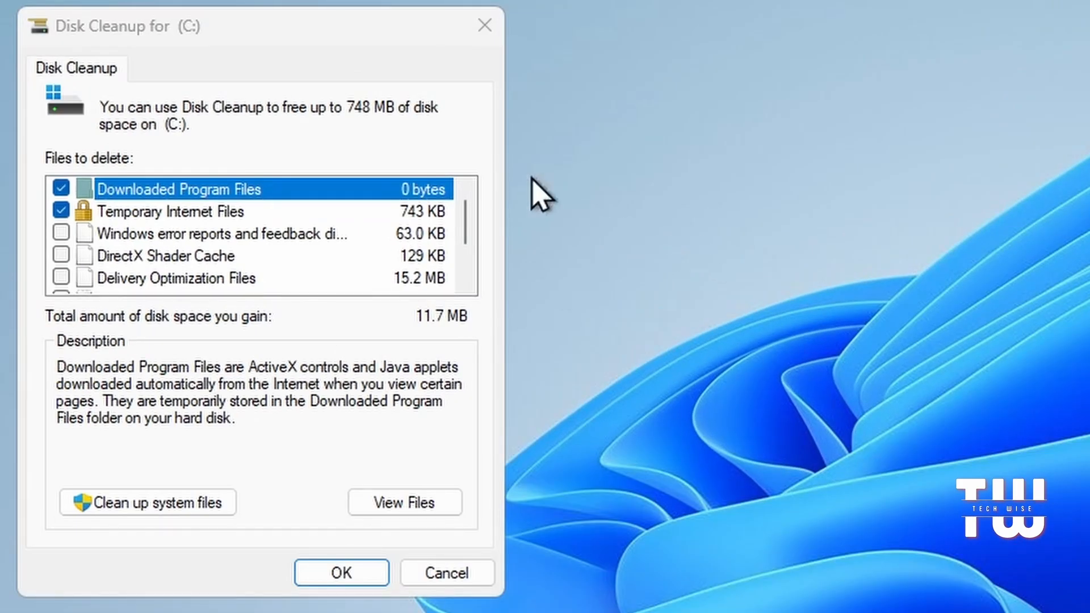
{"action": "mouse_move", "coordinate": [394, 54]}
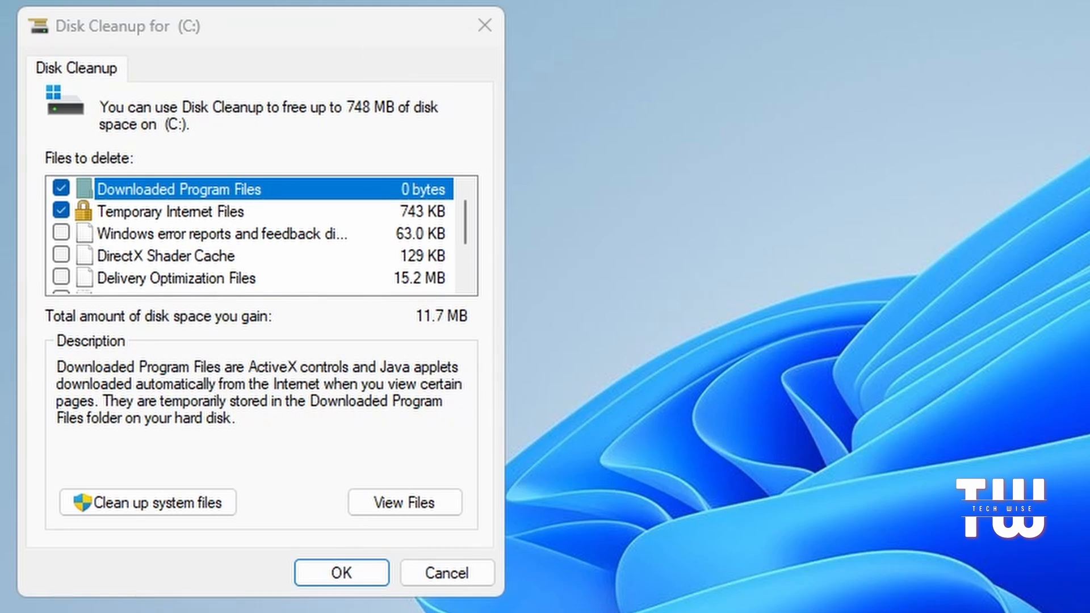
- Tick Windows error reports, DirectX Shader Cache and Temporary files for cleanup
{"action": "left_click", "coordinate": [60, 233]}
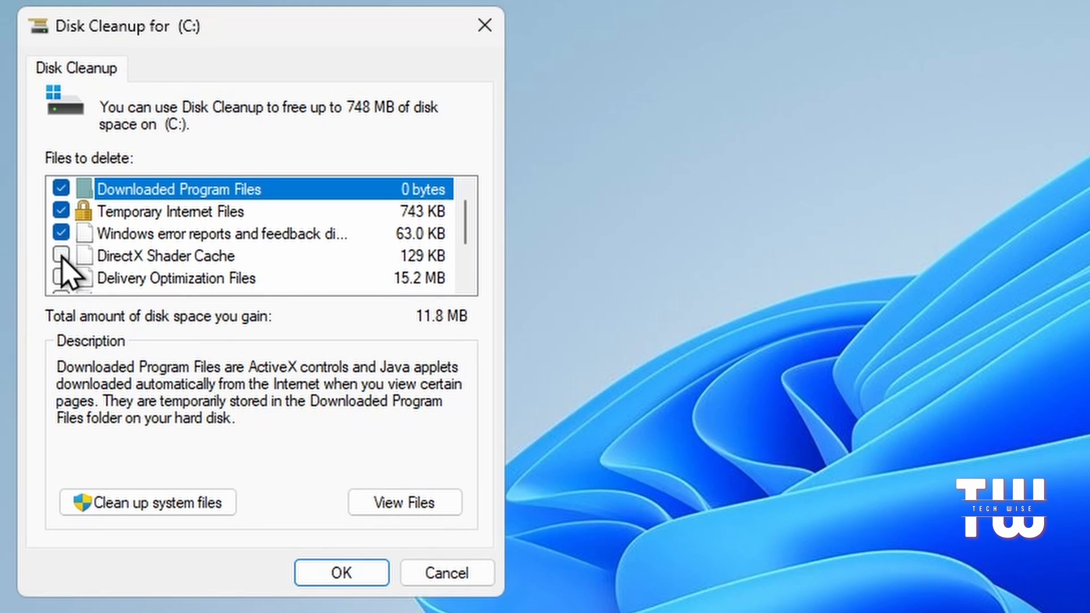
{"action": "left_click", "coordinate": [60, 255]}
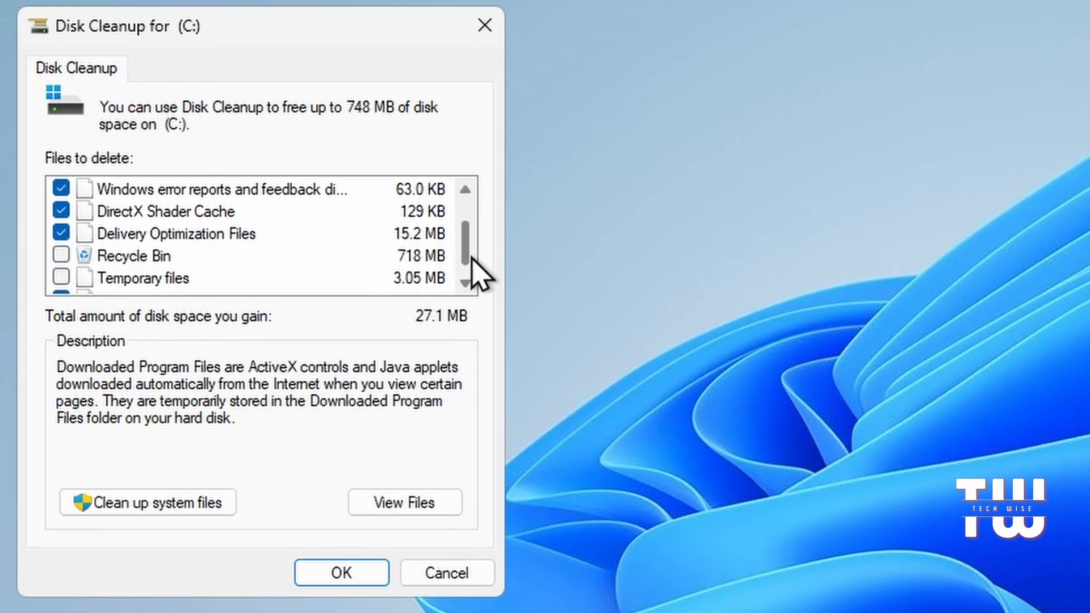
{"action": "left_click", "coordinate": [144, 278]}
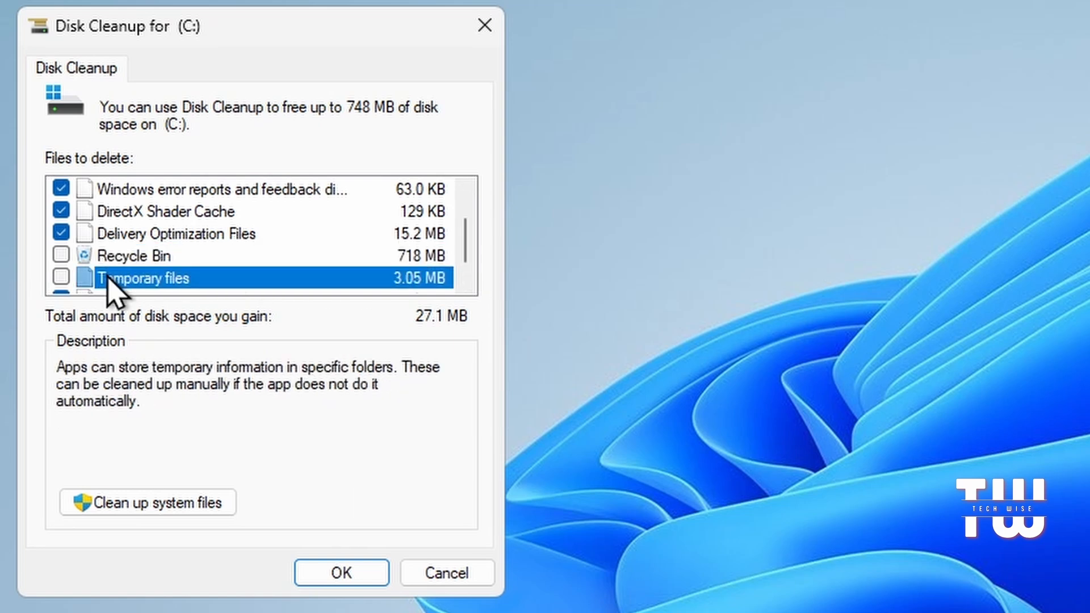
{"action": "scroll", "scroll_direction": "down", "scroll_amount": 3}
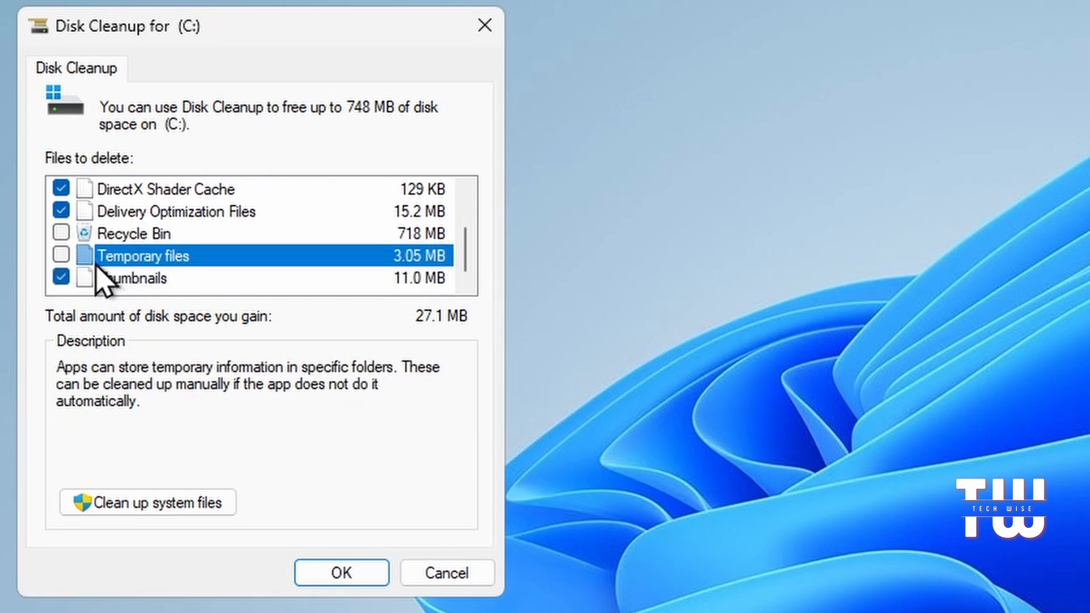
{"action": "left_click", "coordinate": [61, 233]}
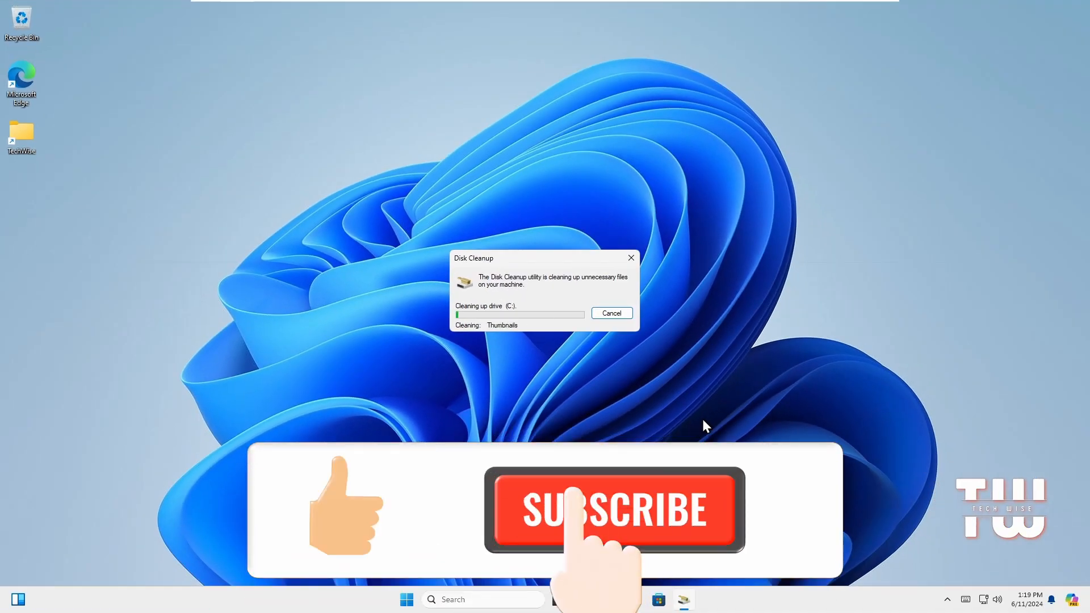
- Confirm Disk Cleanup to start deleting the selected files from drive C:
{"action": "left_click", "coordinate": [614, 509]}
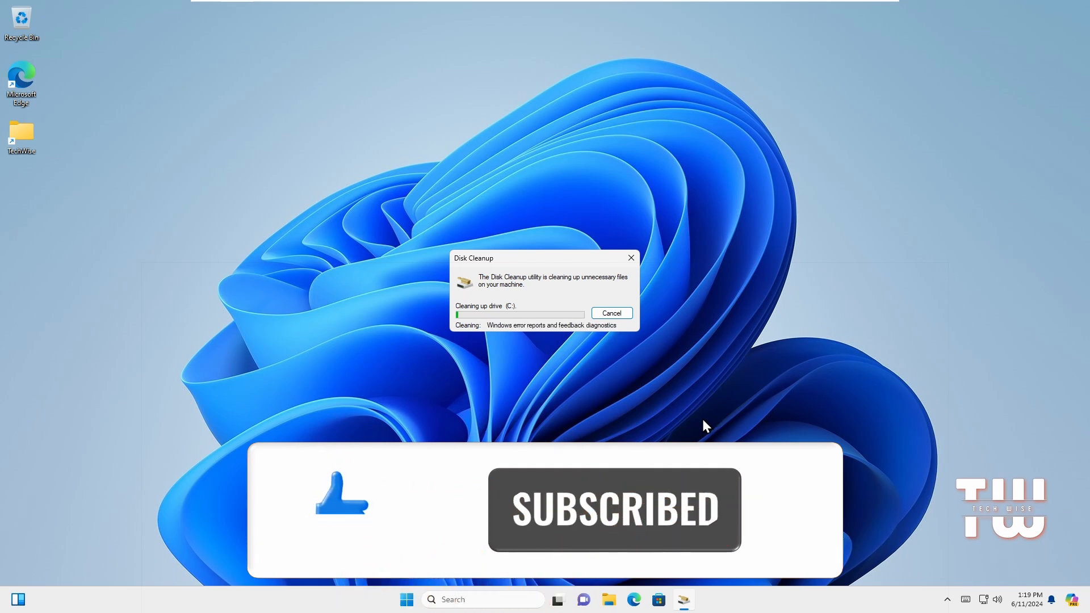